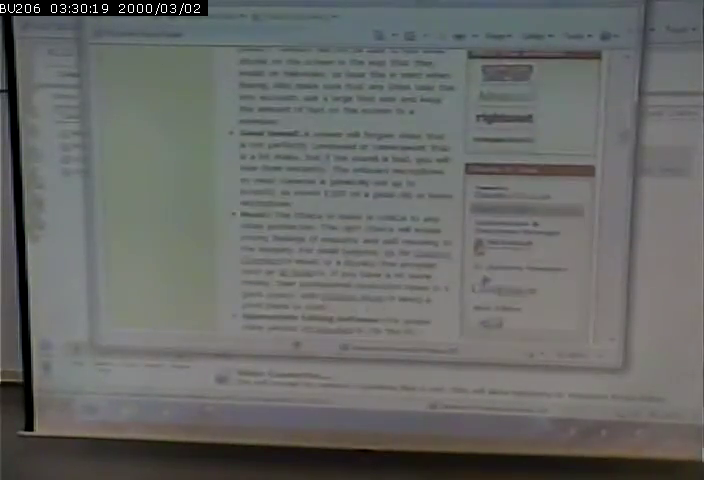
- Bring up the context menu of editing options for a clip on the storyboard timeline
scroll("down", 3)
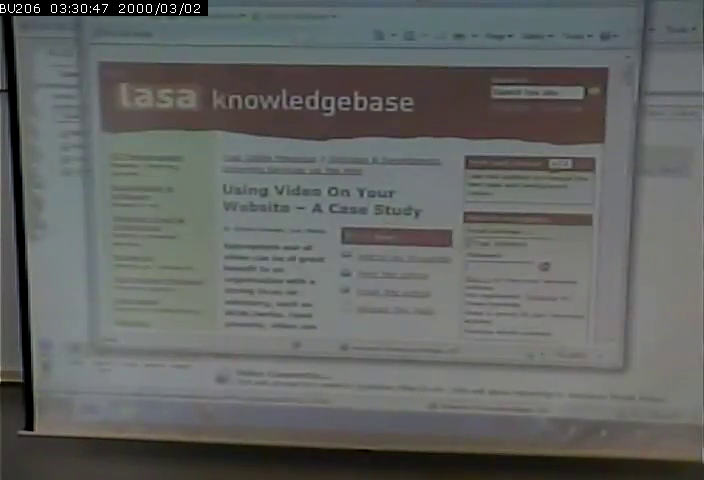
scroll("down", 3)
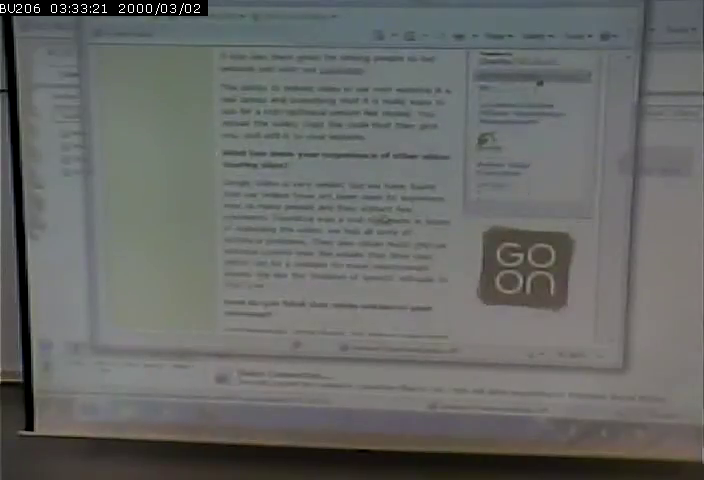
scroll("down", 3)
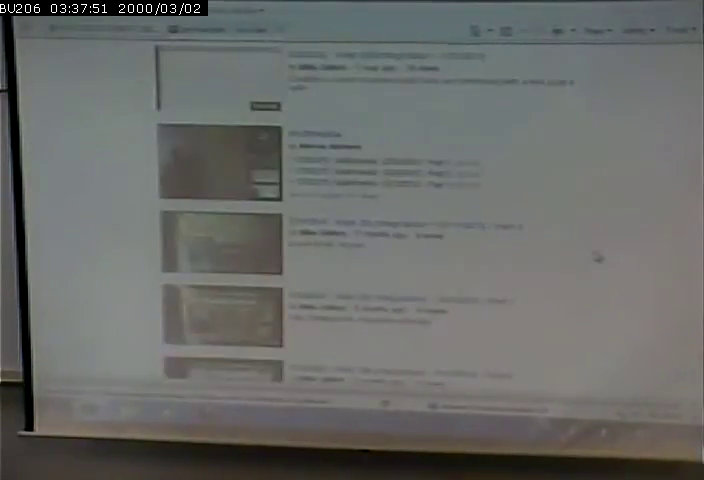
scroll("down", 3)
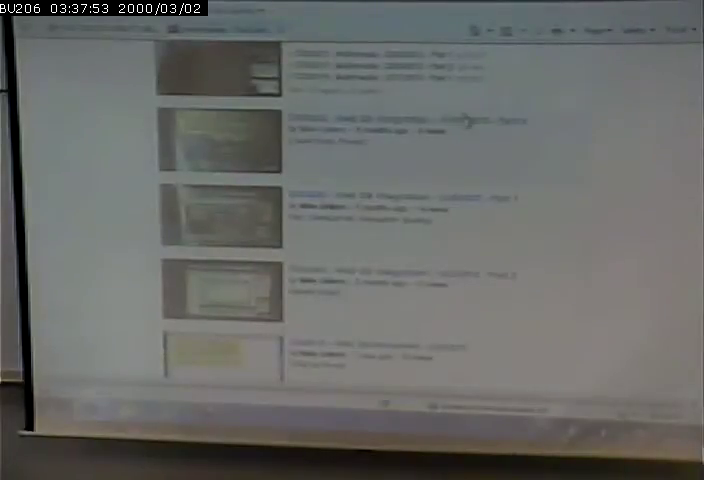
scroll("down", 3)
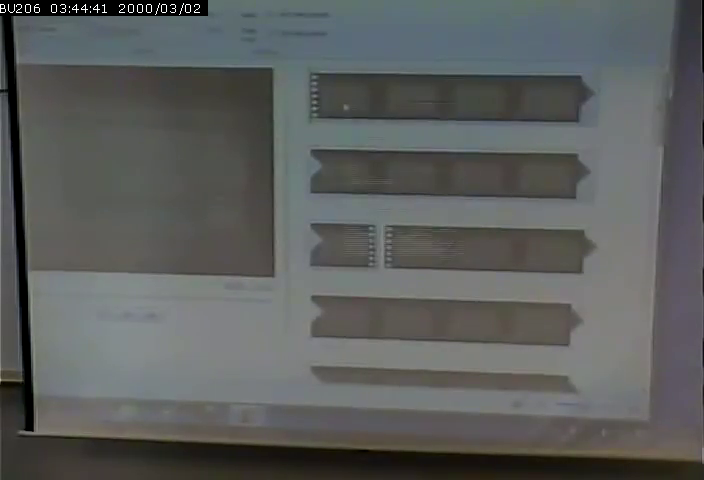
right_click(360, 104)
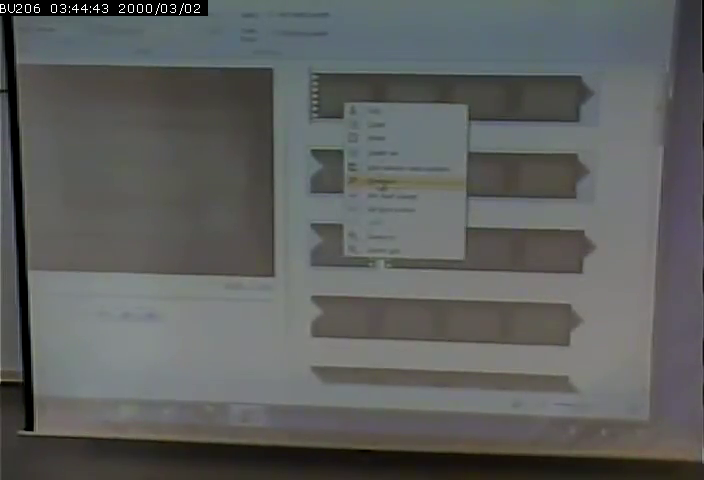